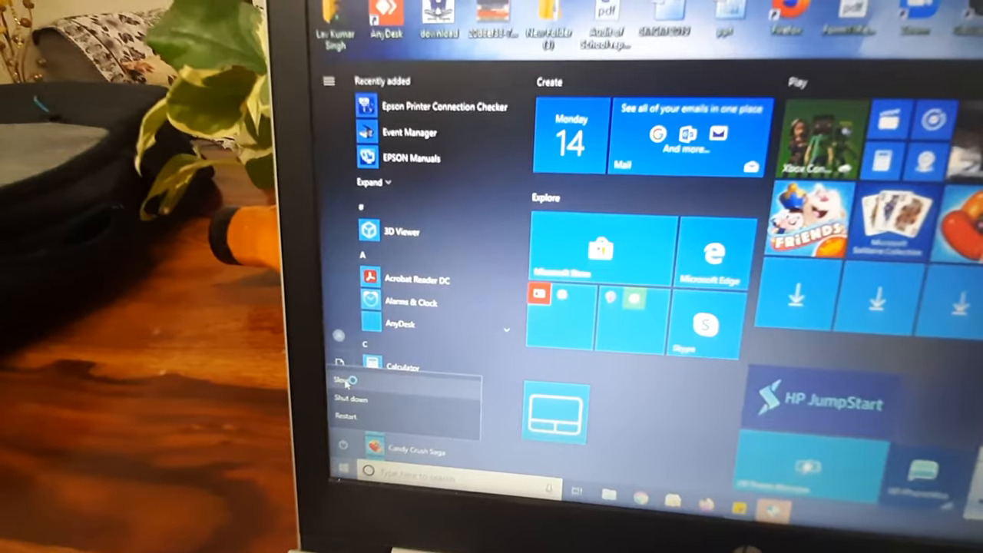
mouse_move(347, 382)
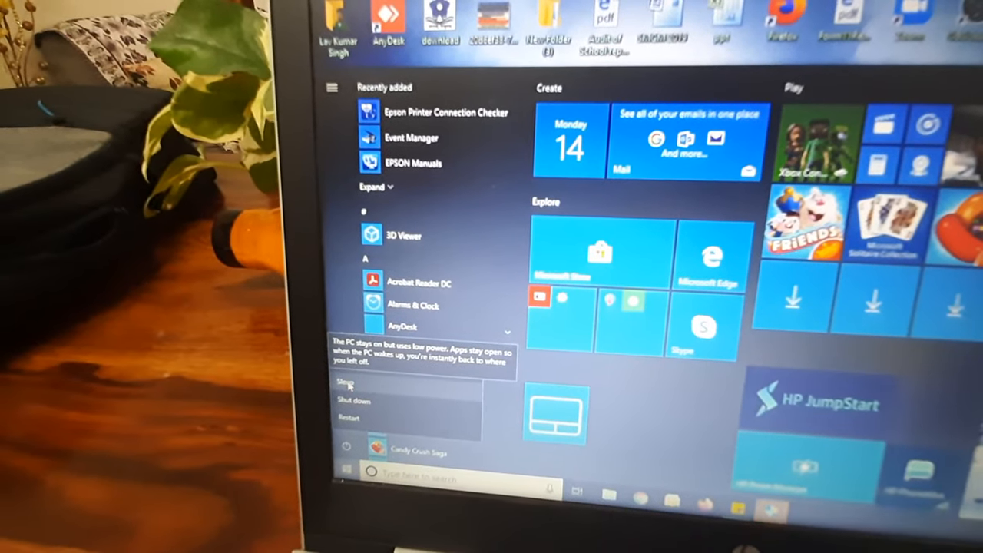